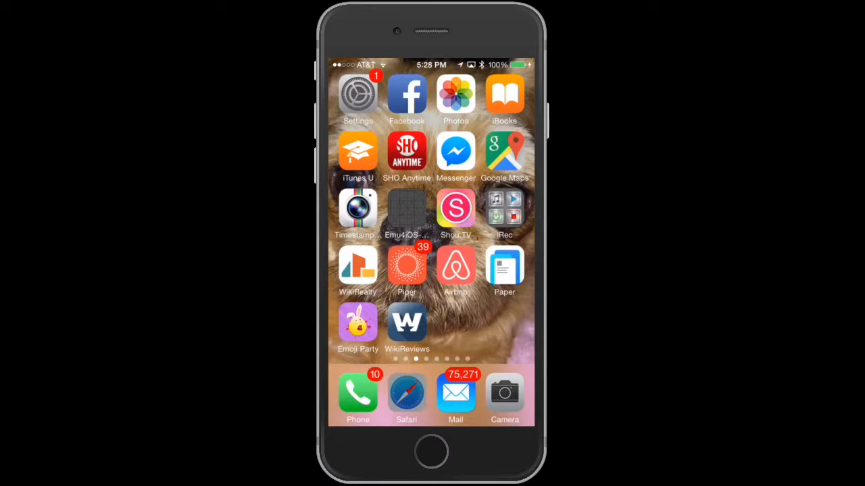
Step: Launch WikiReviews from the home screen to reach the BMW profile feed
left_click(406, 323)
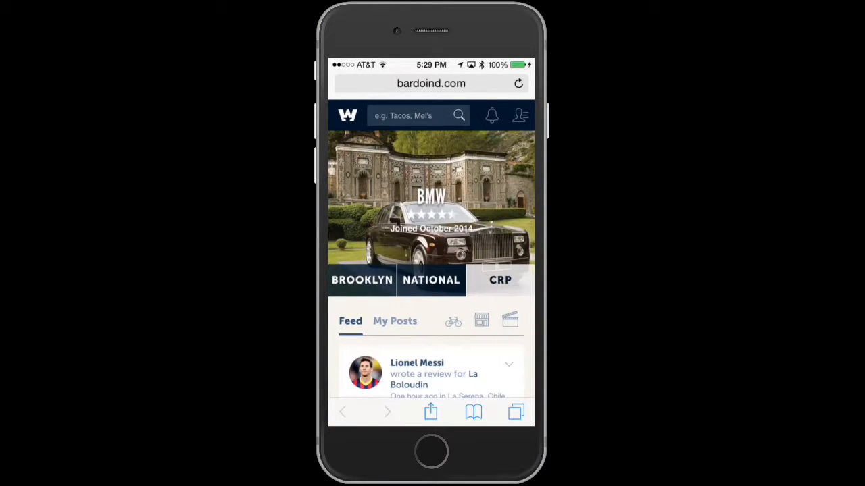
Step: Browse the BMW profile feed and switch to My Posts showing ReCaFo media posts
left_click(492, 115)
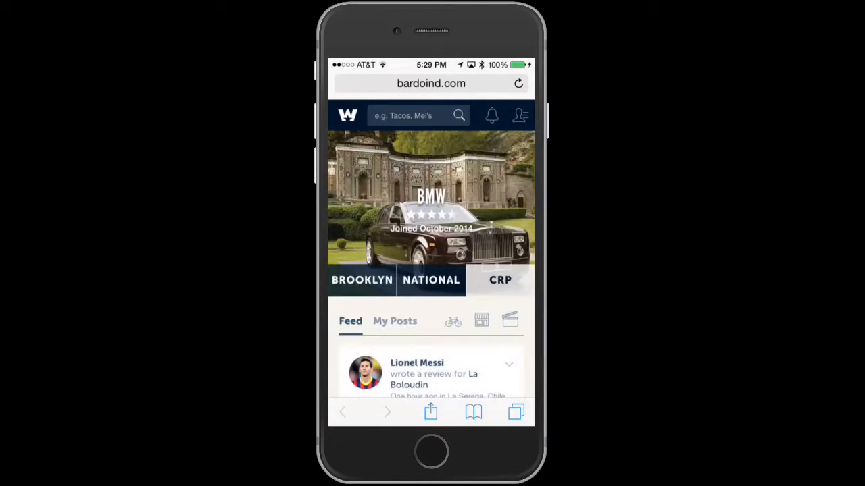
left_click(520, 115)
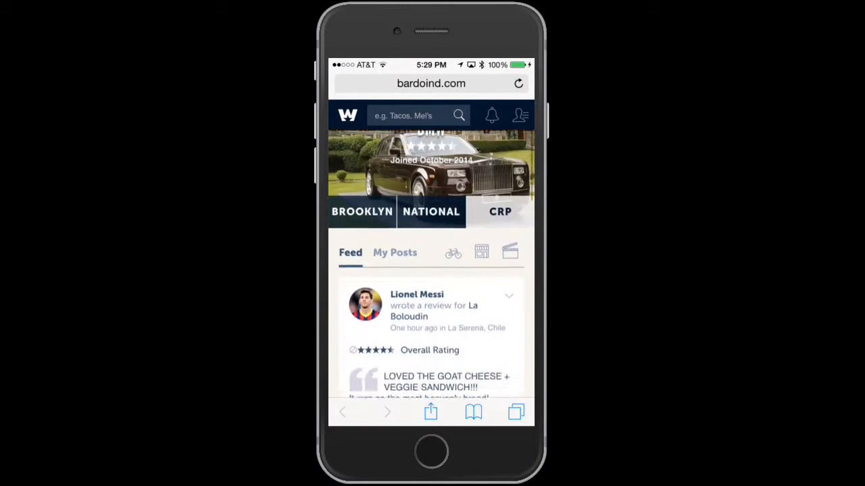
scroll("down", 3)
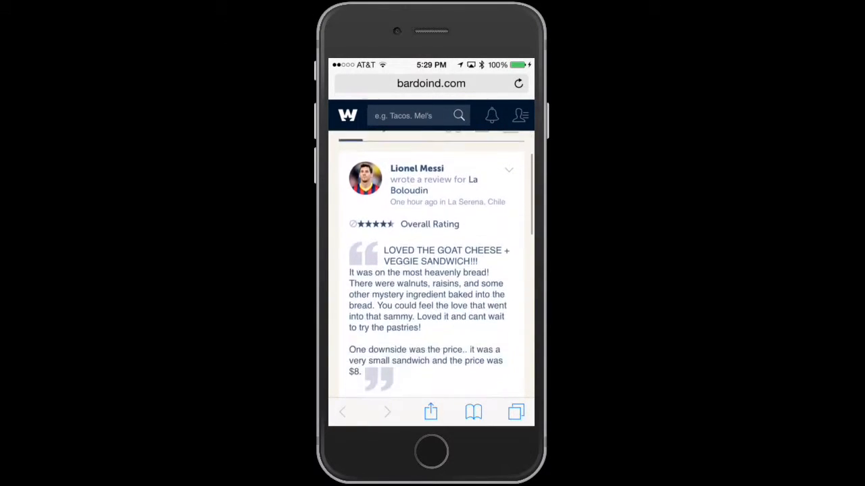
scroll("down", 3)
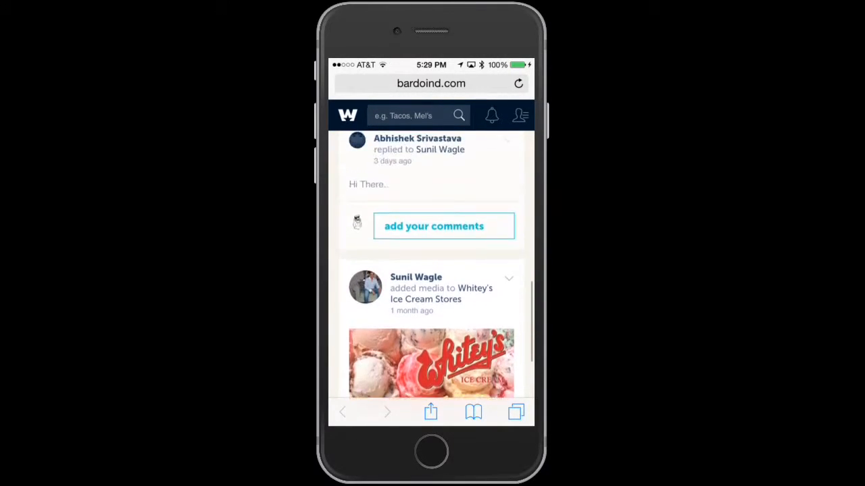
scroll("up", 3)
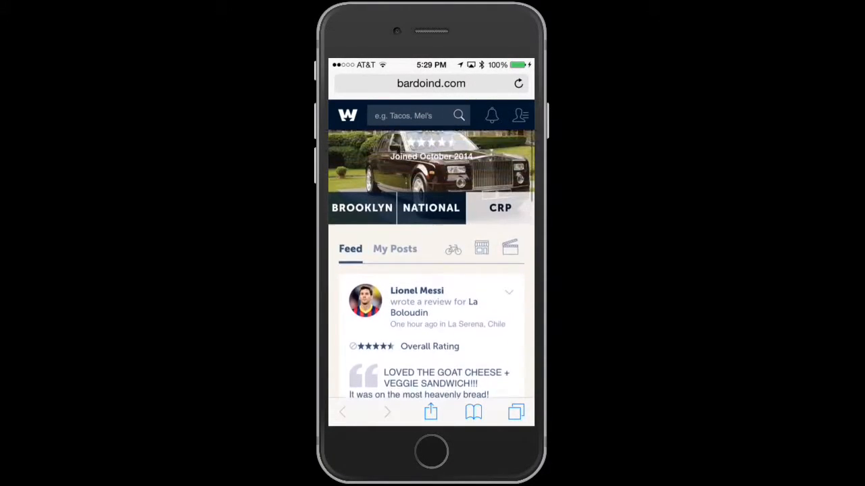
scroll("down", 3)
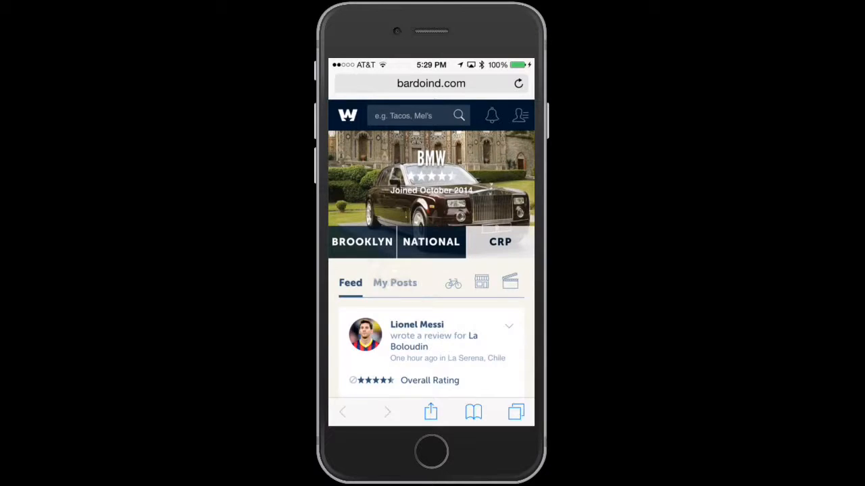
scroll("down", 3)
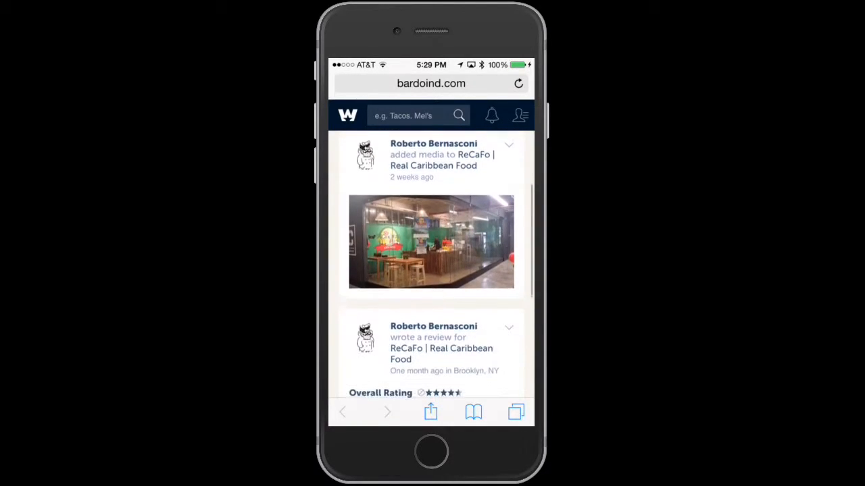
scroll("down", 3)
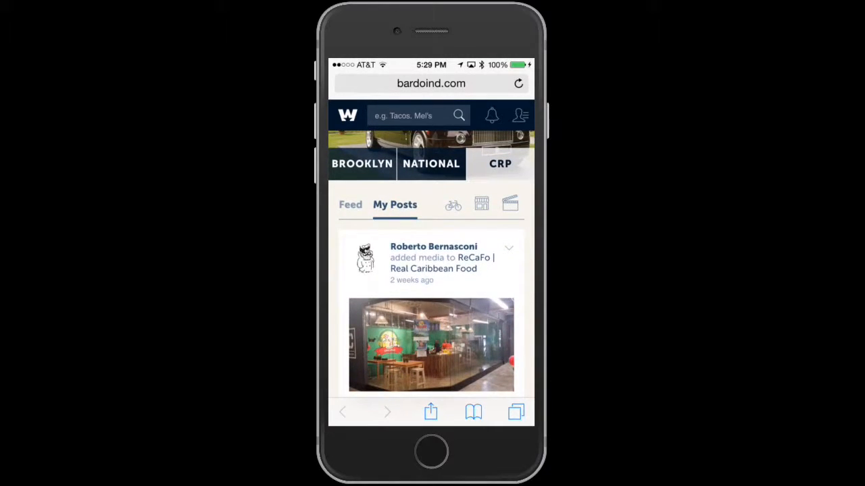
Step: Switch to the product listings tab and scroll past reviewed products to Brooklyn places
left_click(453, 204)
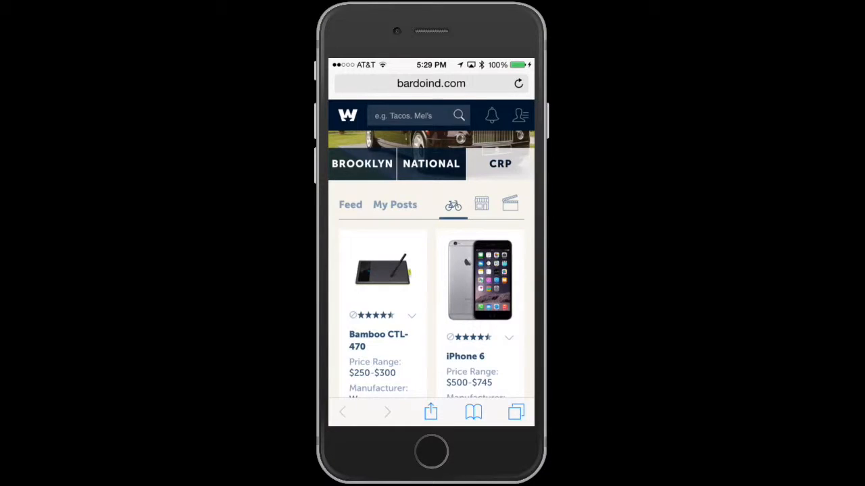
scroll("down", 3)
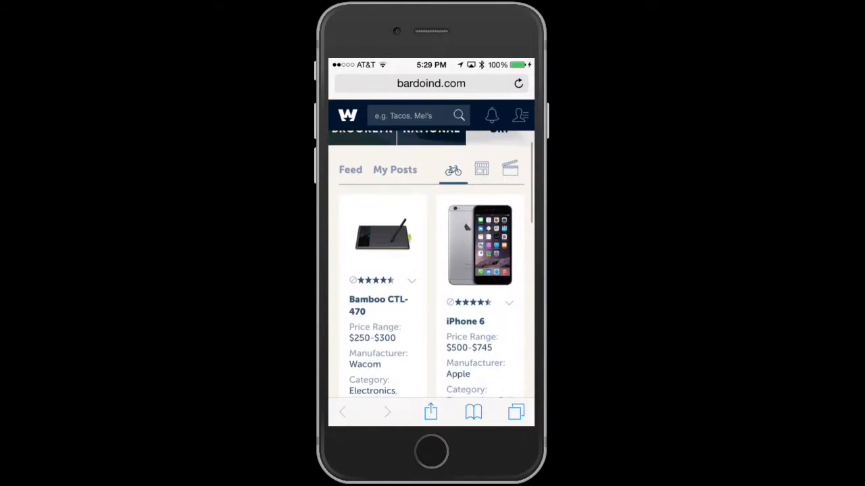
scroll("down", 3)
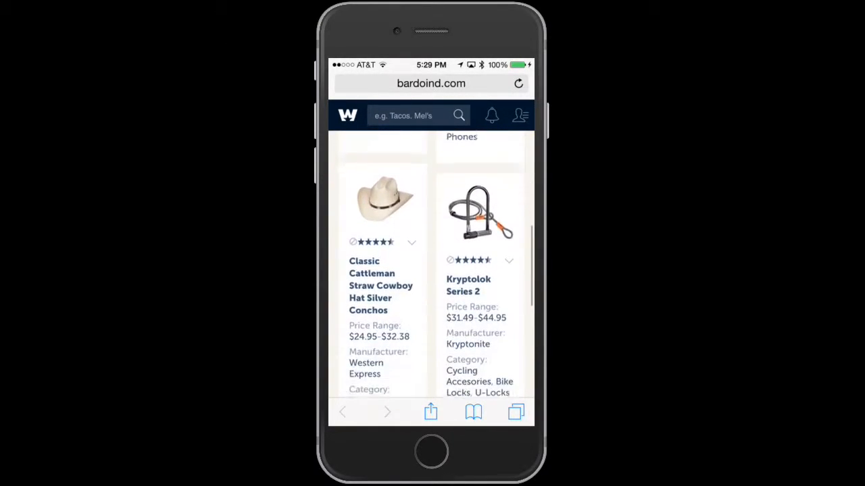
scroll("down", 3)
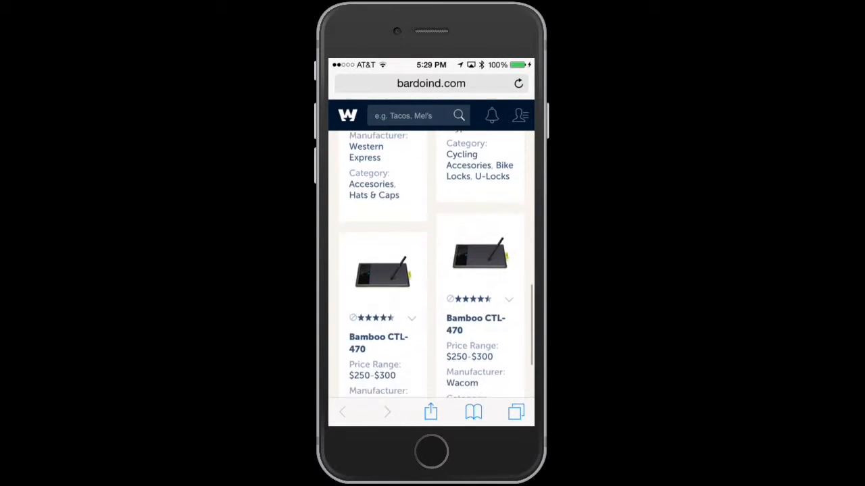
scroll("down", 3)
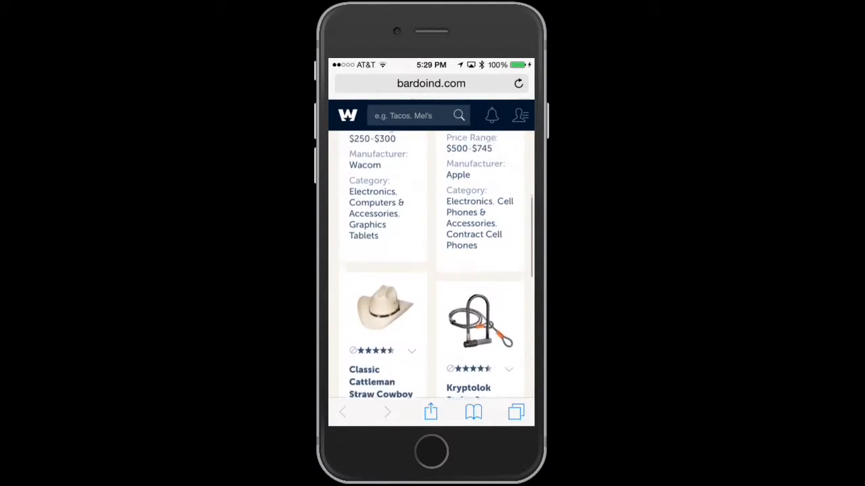
scroll("down", 3)
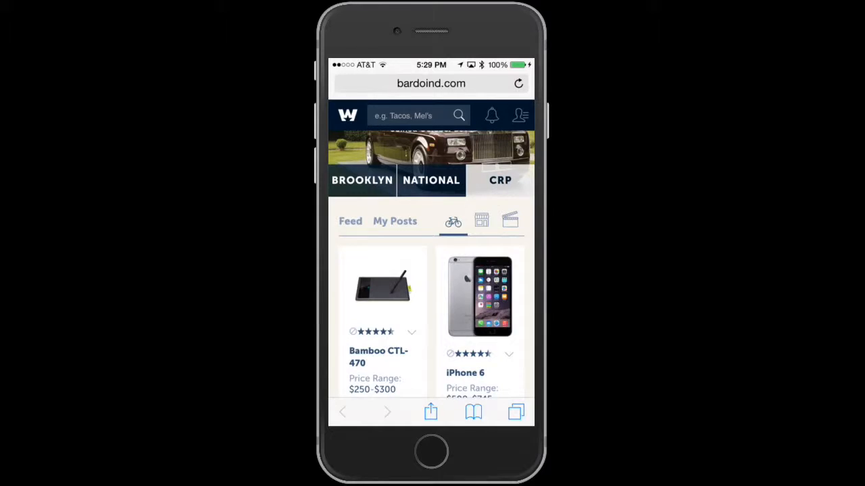
scroll("down", 3)
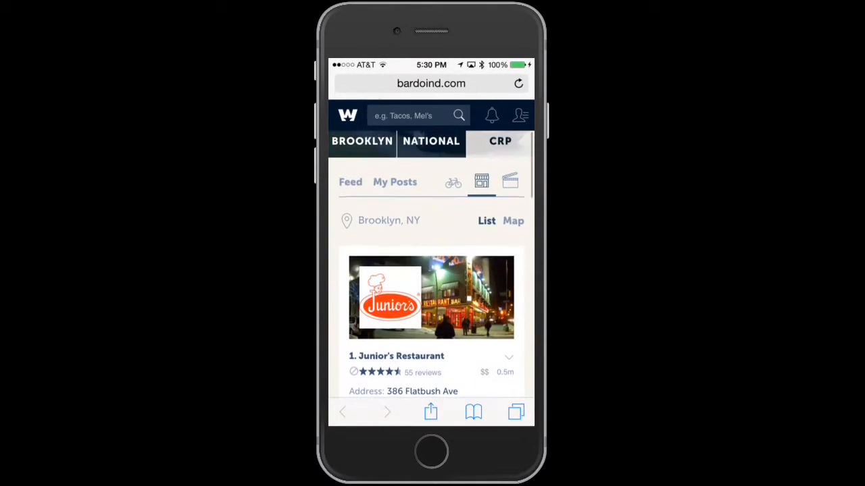
Step: Show Brooklyn places on a map, then list movies like Avengers: Age of Ultron
left_click(512, 220)
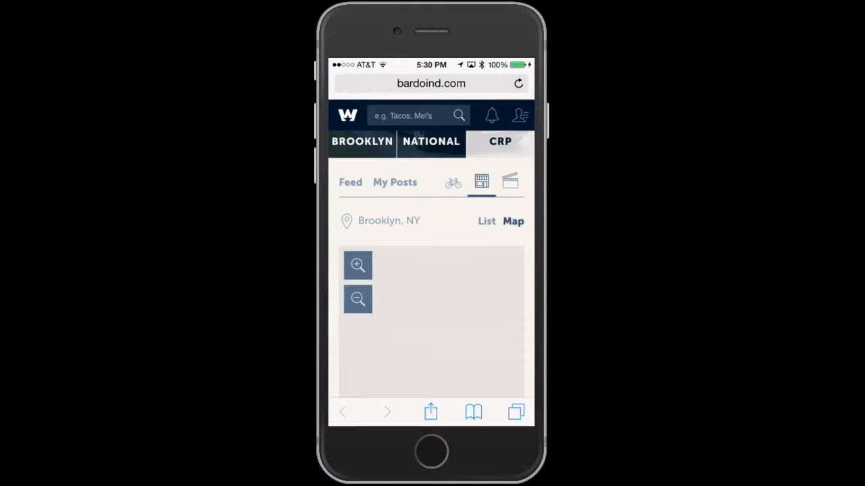
left_click(513, 221)
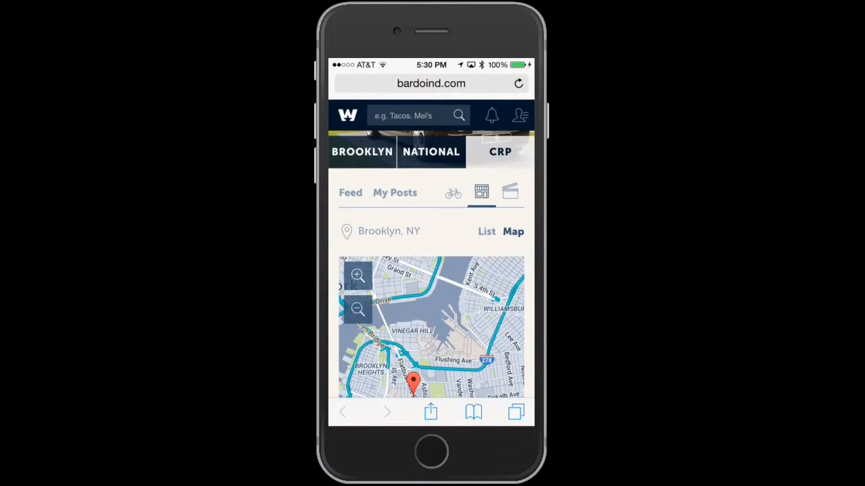
left_click(510, 193)
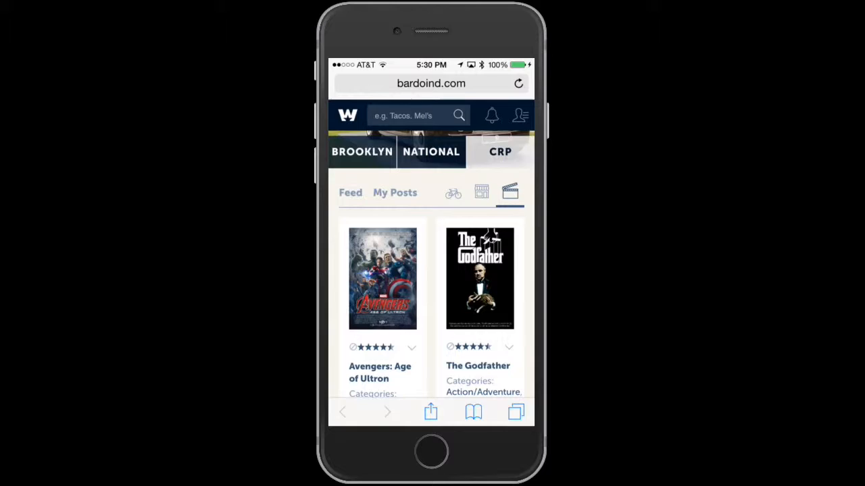
scroll("down", 3)
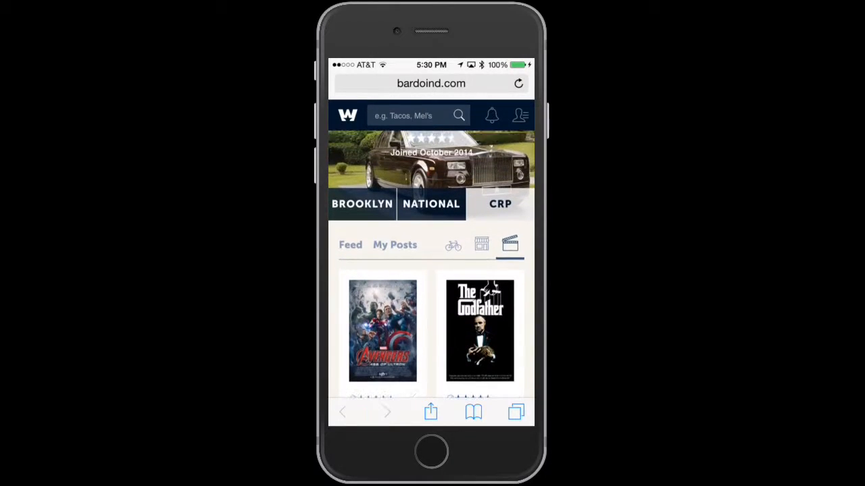
Step: Open Lionel Messi's own profile page from the account menu
left_click(520, 115)
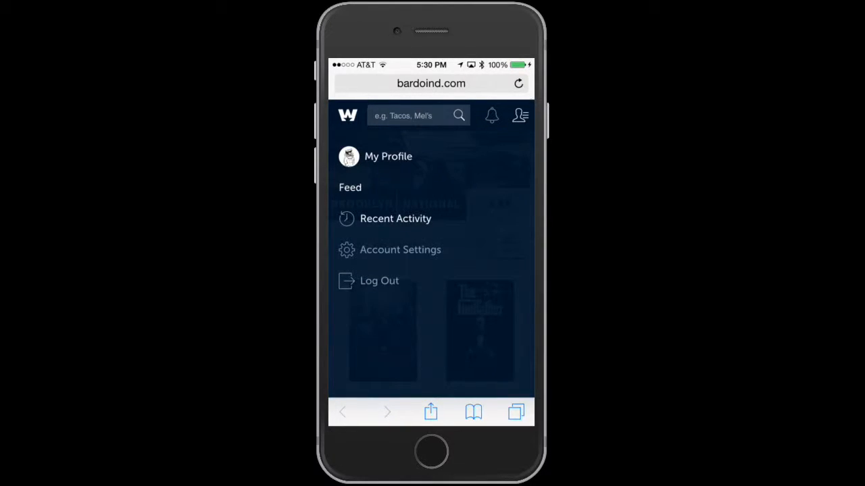
left_click(389, 156)
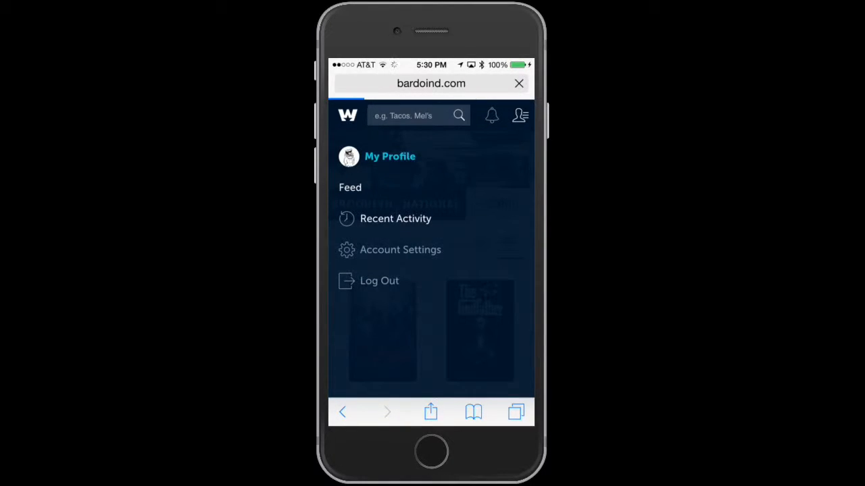
left_click(390, 156)
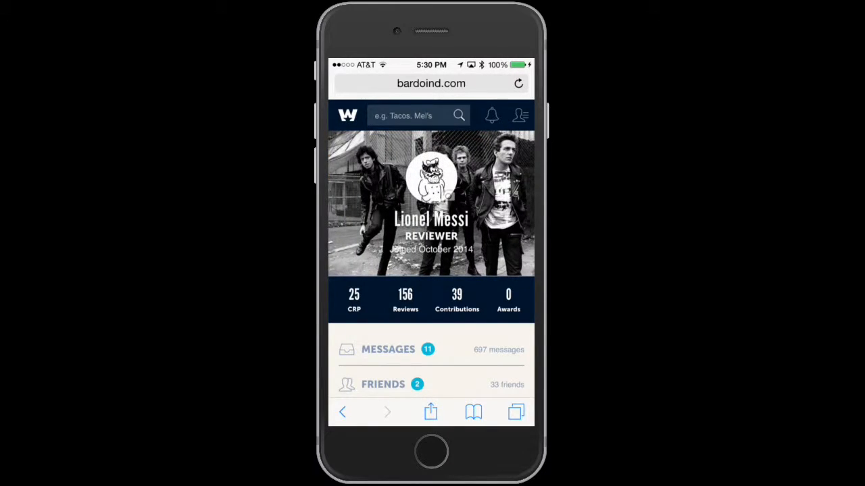
Step: Scroll through the profile's stats, messages, friends and photos sections
scroll("down", 3)
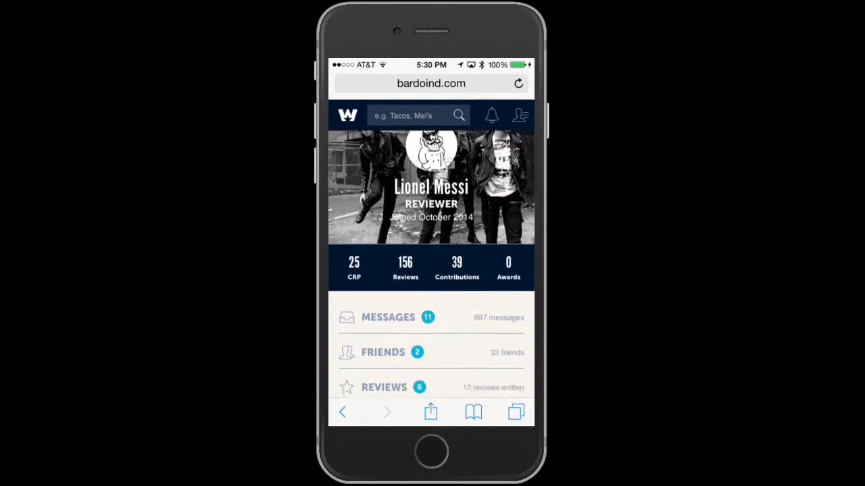
scroll("down", 3)
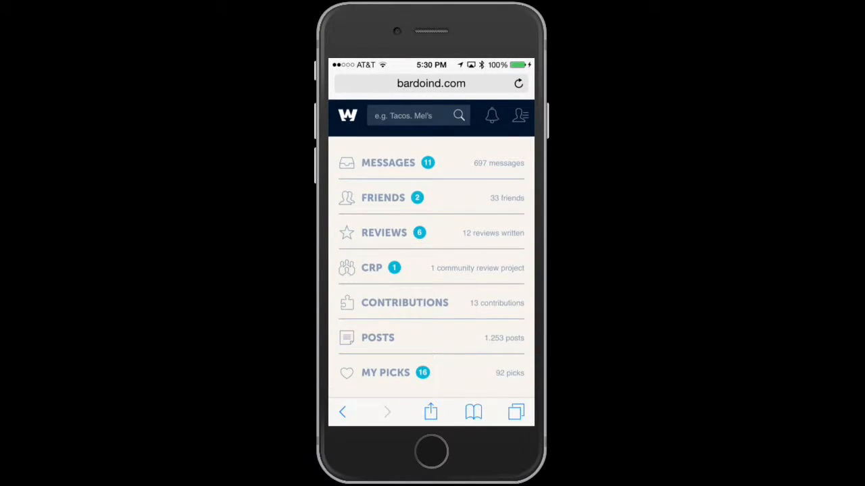
scroll("down", 3)
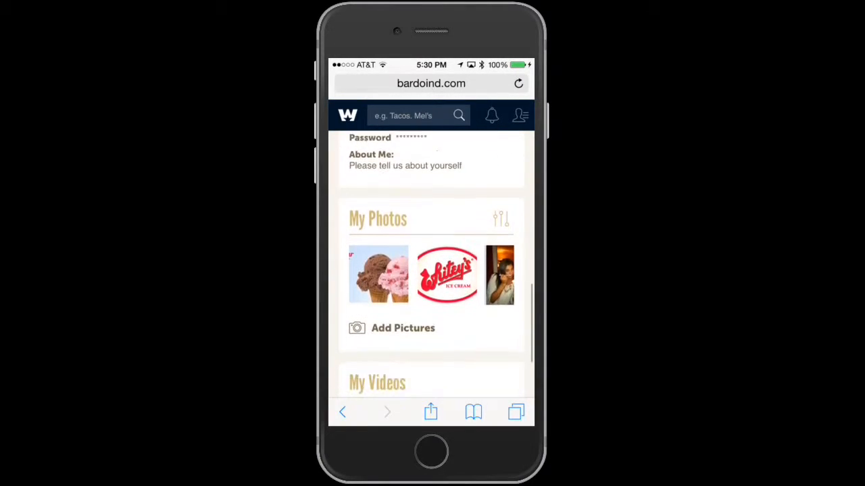
scroll("down", 3)
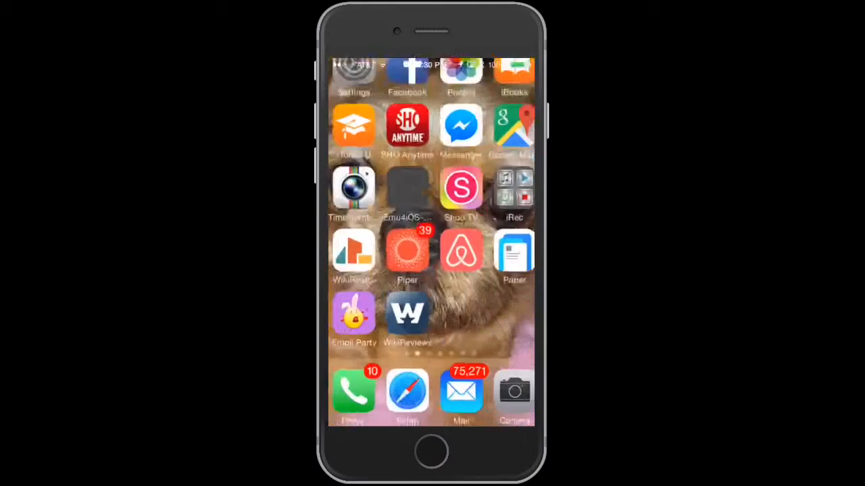
Step: Open the Junior's search results mockup and browse the product-only results
left_click(461, 394)
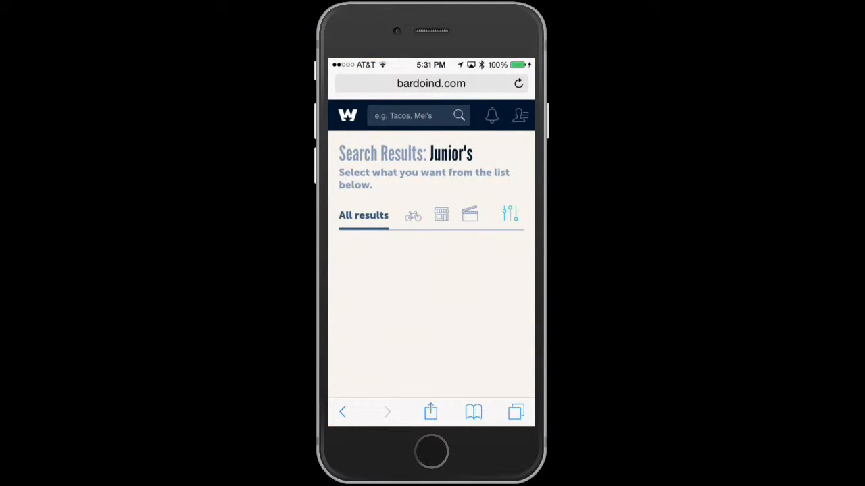
left_click(412, 215)
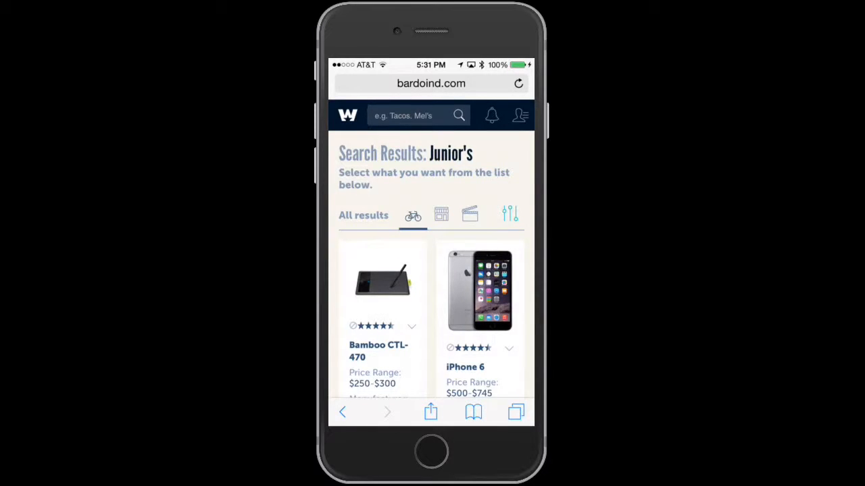
scroll("down", 3)
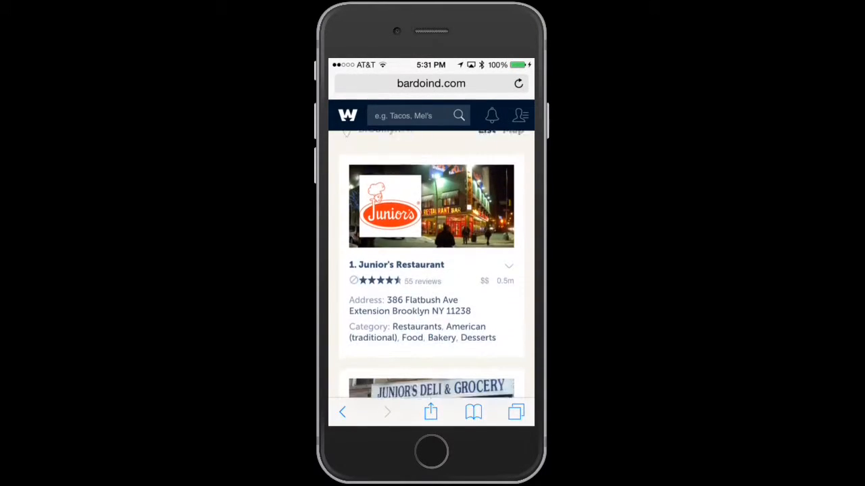
scroll("down", 3)
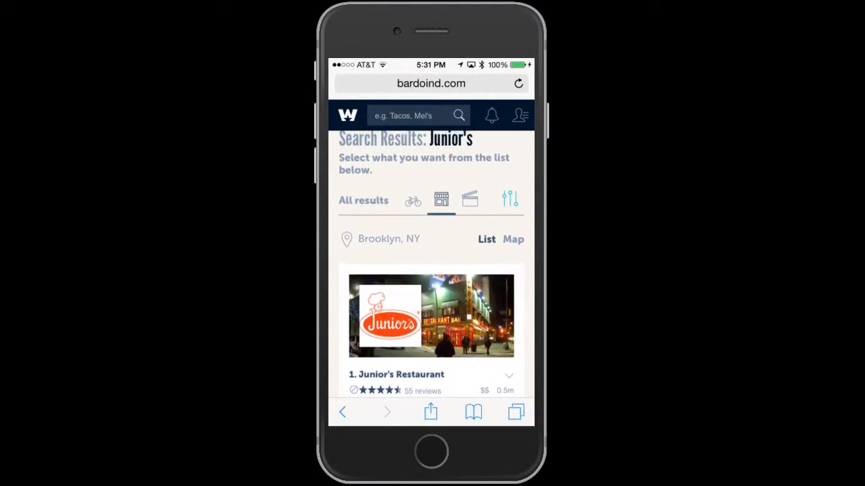
scroll("down", 3)
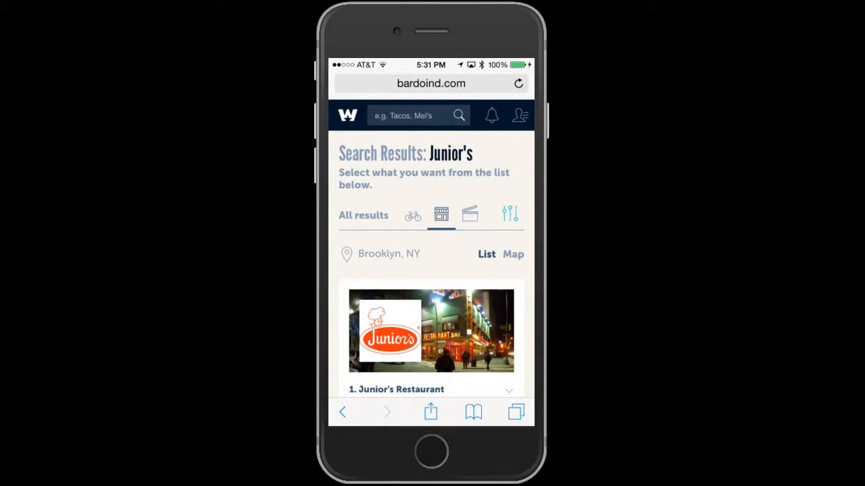
Step: Open the results' subcategory filter options and scroll through them
left_click(510, 214)
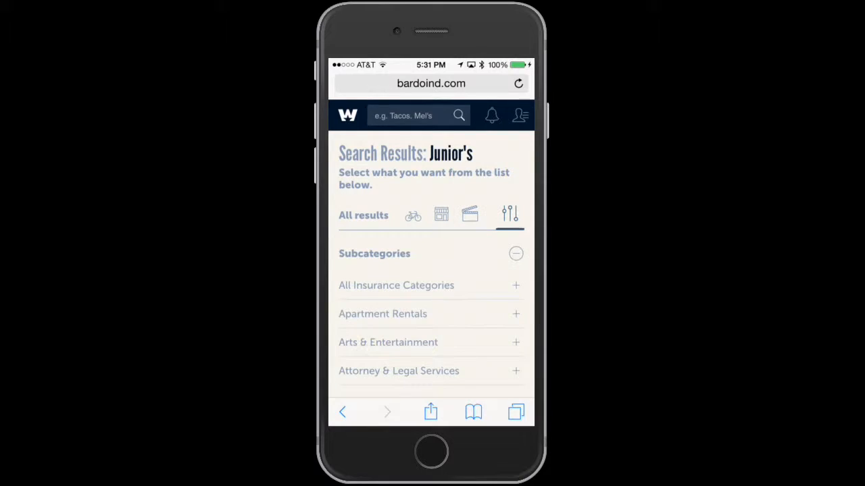
scroll("down", 3)
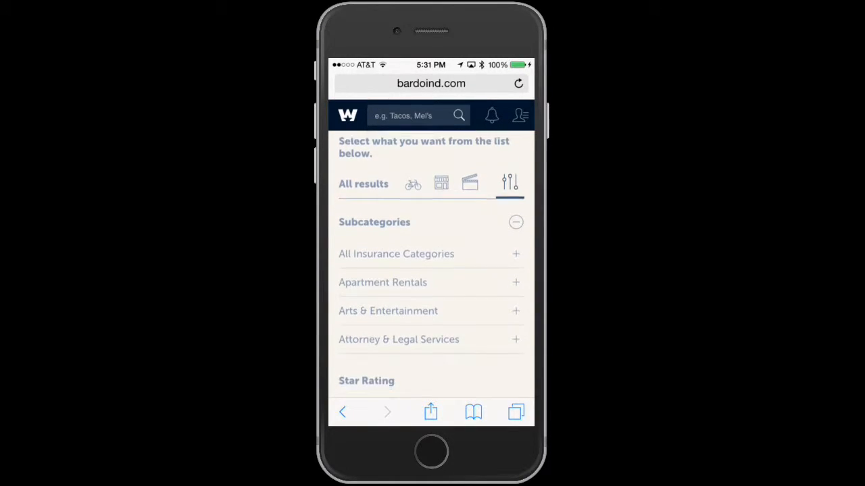
scroll("down", 3)
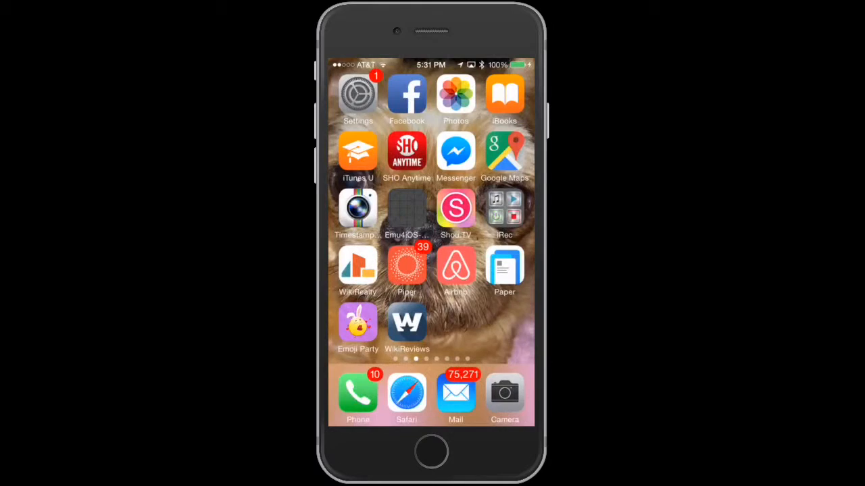
Step: Open the design-links email and follow its Listing Page link to Creativa New York LLC
left_click(456, 391)
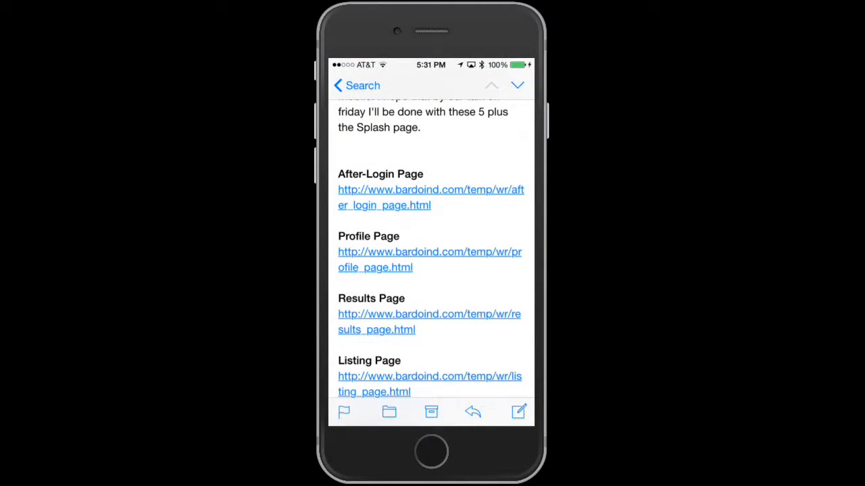
left_click(430, 197)
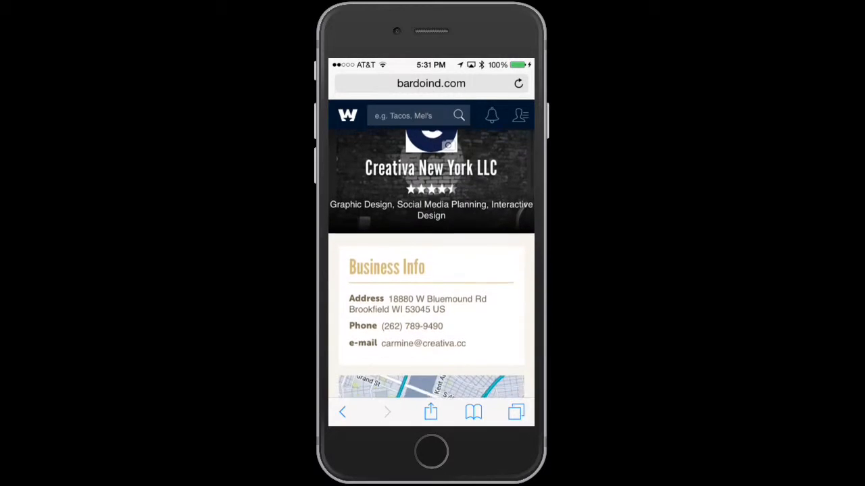
Step: Scroll the Creativa New York LLC listing through its map, Photos & Videos and Reviews
scroll("down", 3)
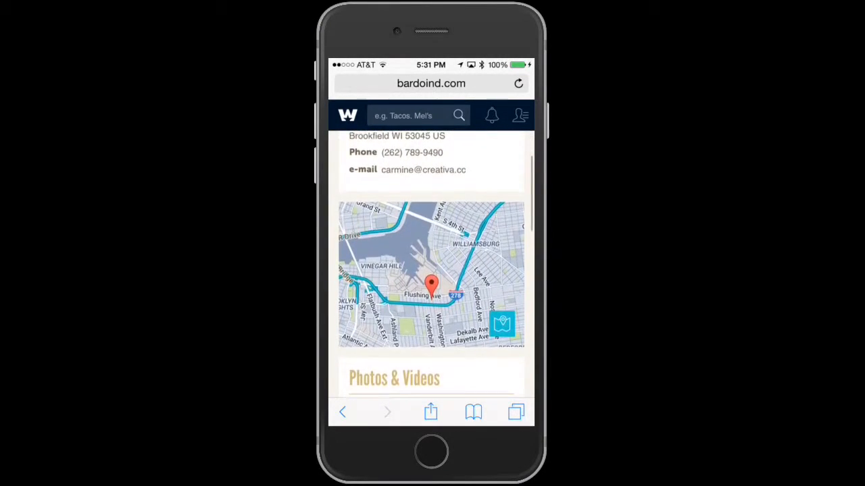
scroll("down", 3)
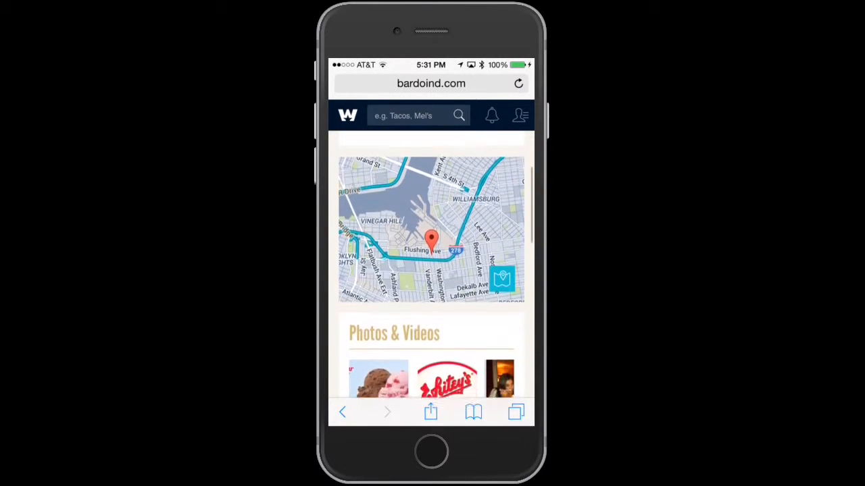
scroll("down", 3)
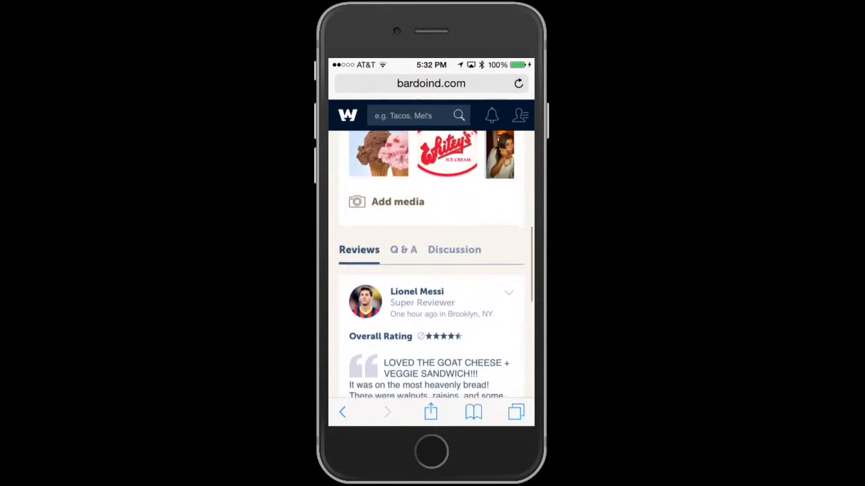
scroll("down", 3)
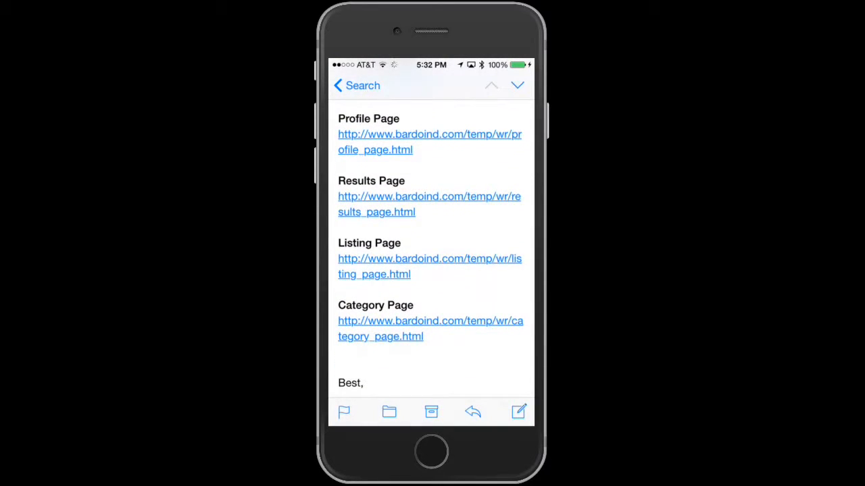
left_click(429, 134)
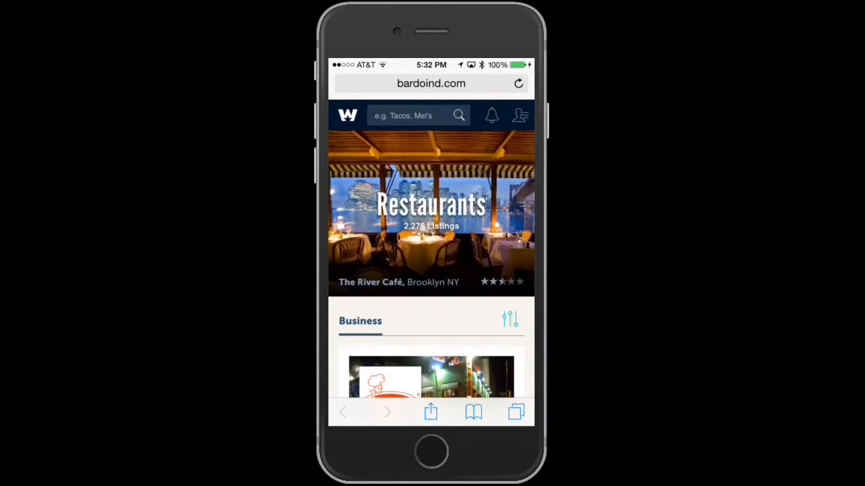
scroll("down", 3)
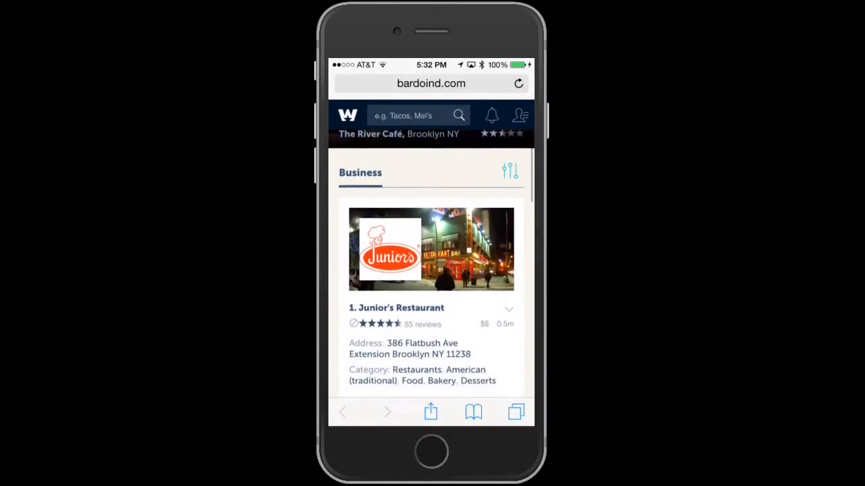
scroll("down", 3)
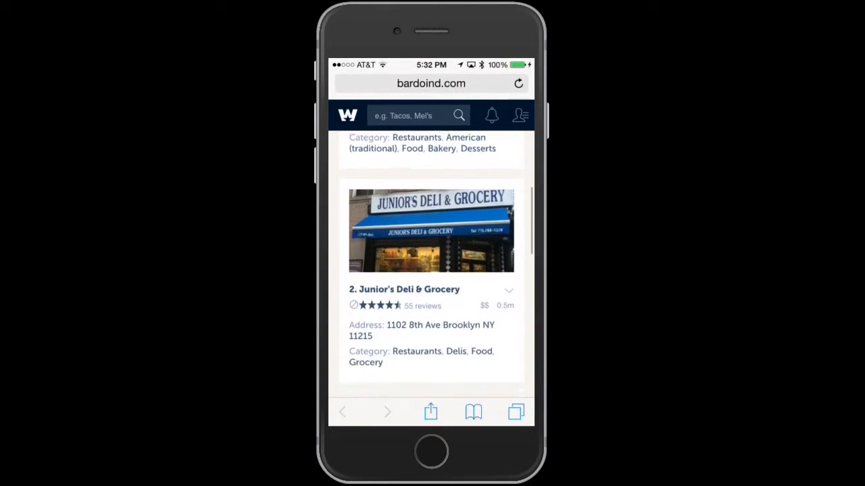
scroll("down", 3)
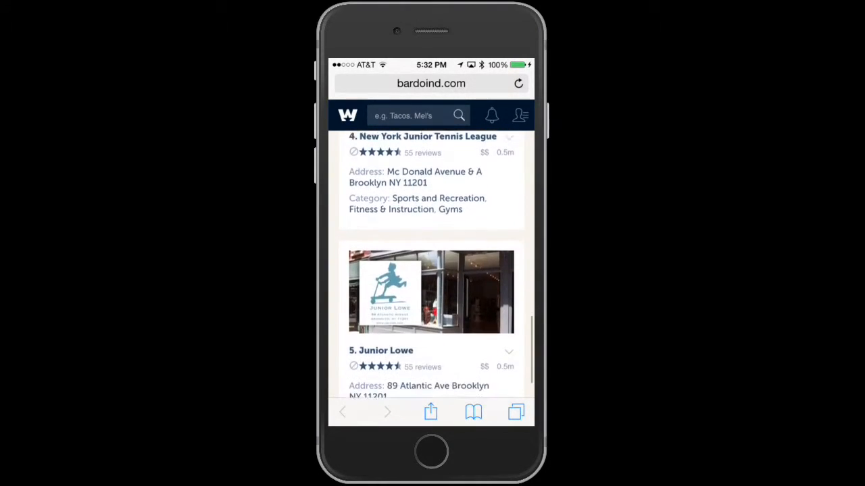
scroll("up", 3)
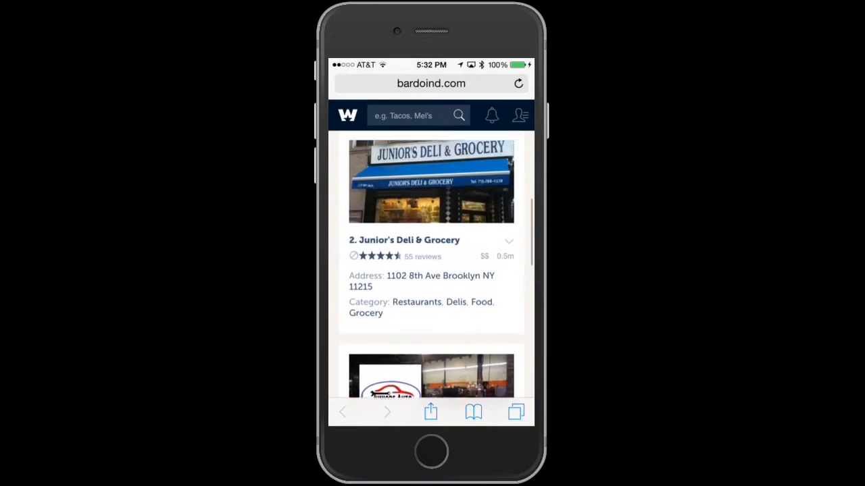